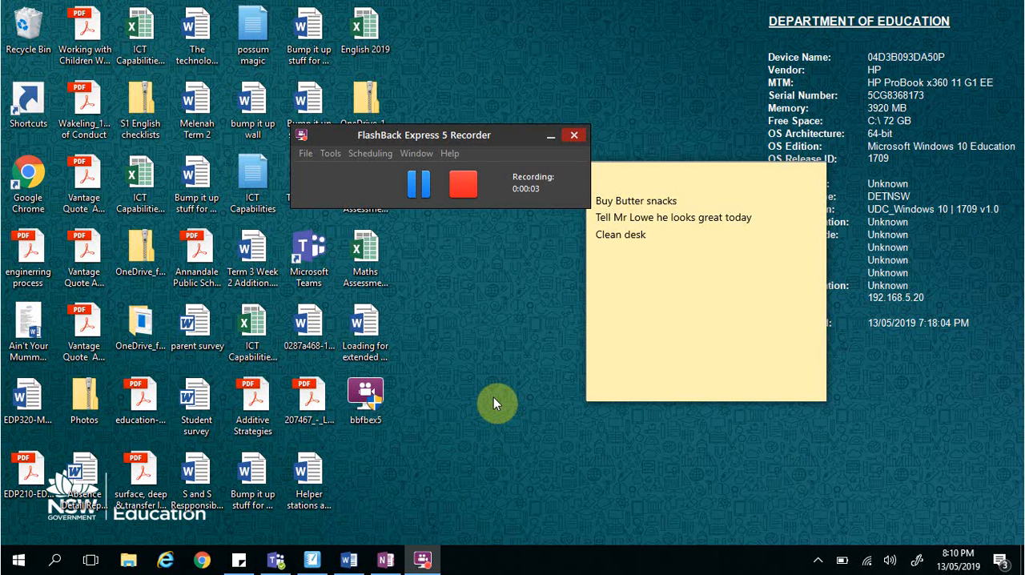
{"action": "mouse_move", "coordinate": [199, 538]}
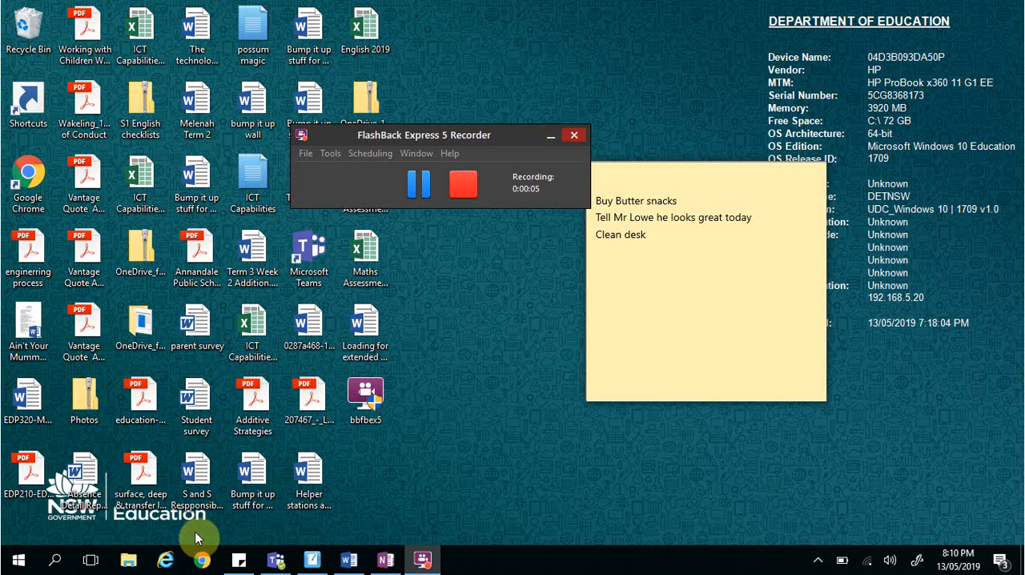
{"action": "mouse_move", "coordinate": [188, 559]}
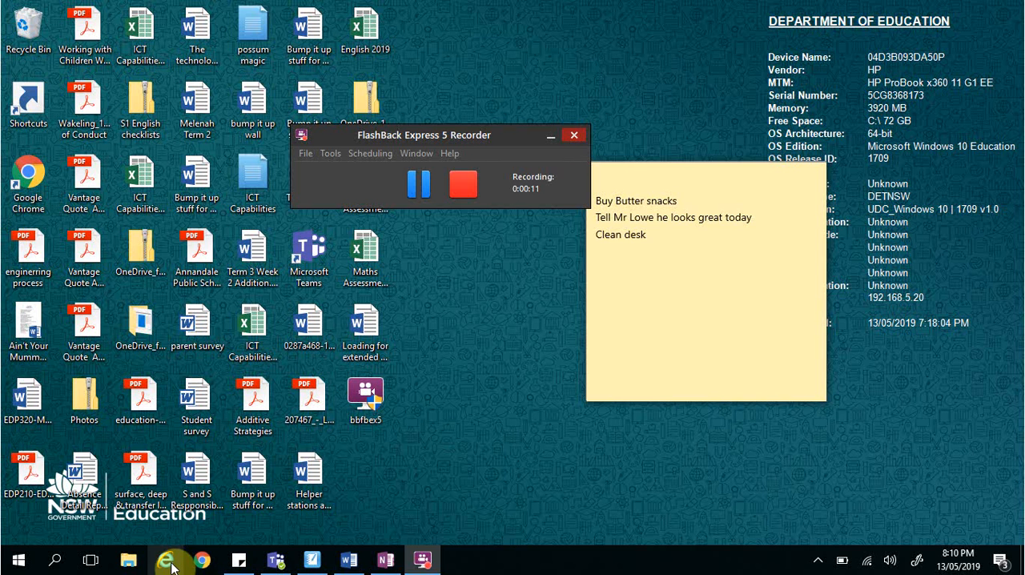
{"action": "mouse_move", "coordinate": [170, 560]}
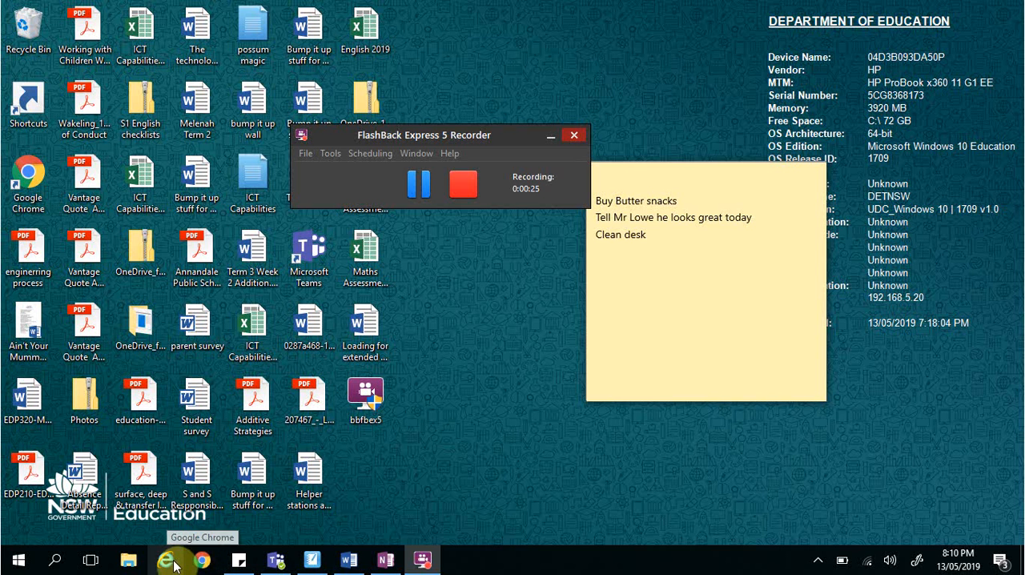
{"action": "mouse_move", "coordinate": [169, 559]}
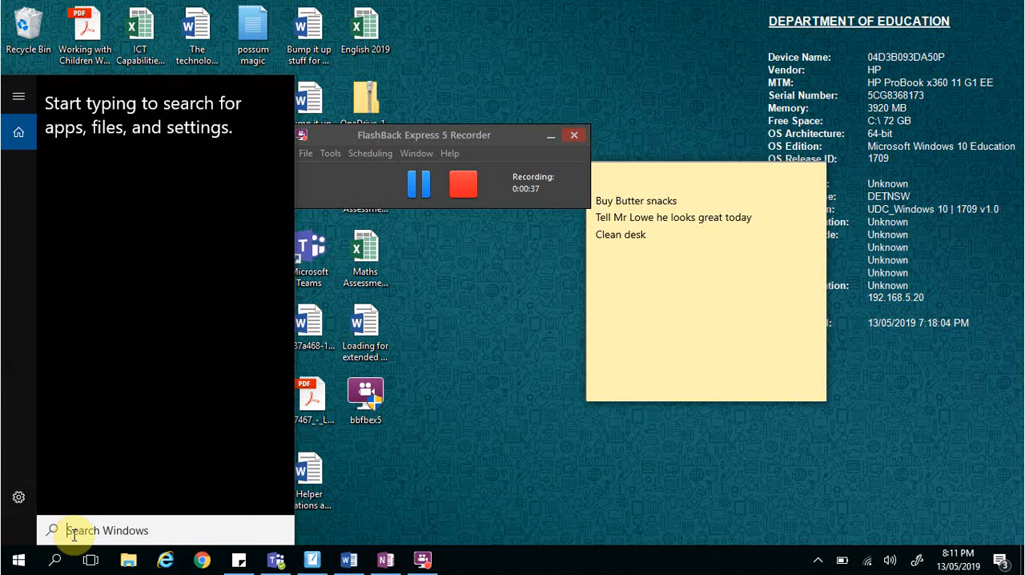
Search the Start menu for 'chr' and launch Google Chrome from Best match
{"action": "type", "text": "ch"}
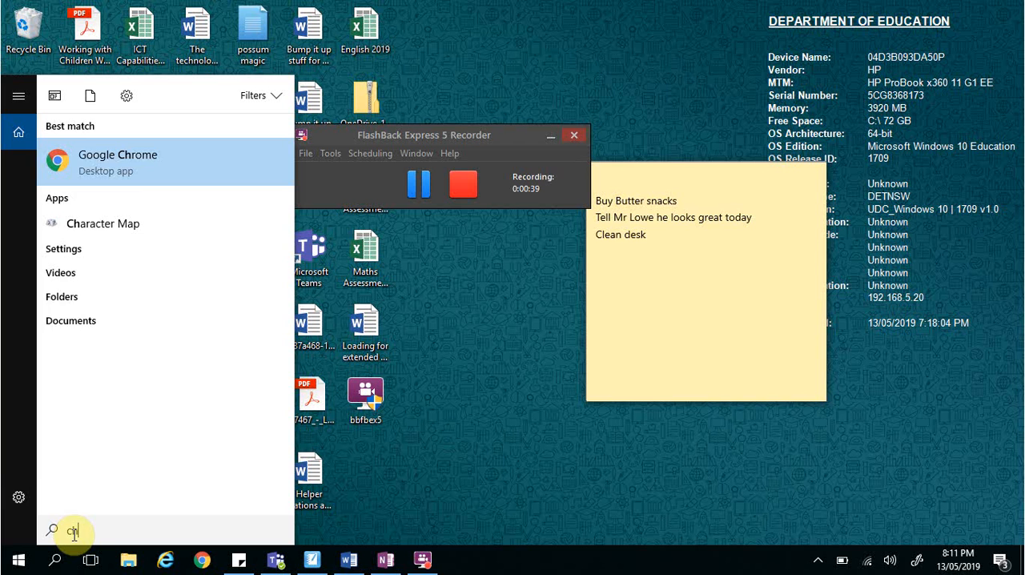
{"action": "type", "text": "r"}
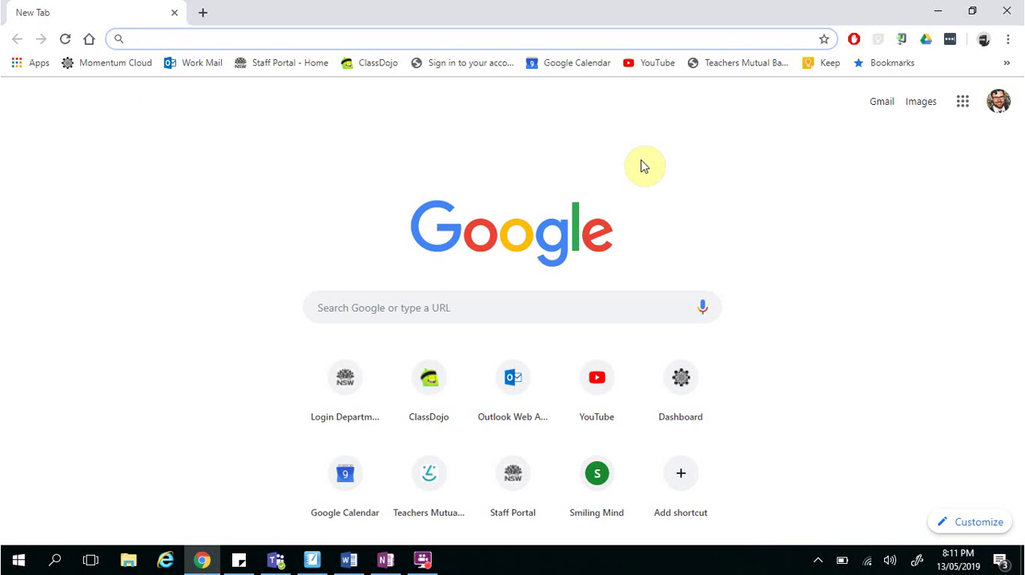
{"action": "mouse_move", "coordinate": [370, 238]}
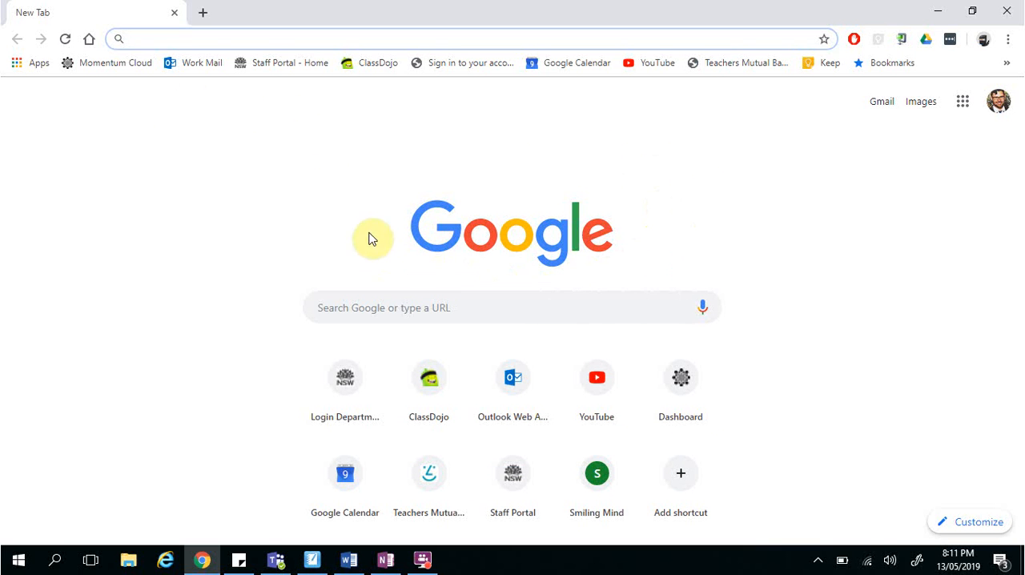
{"action": "mouse_move", "coordinate": [373, 296]}
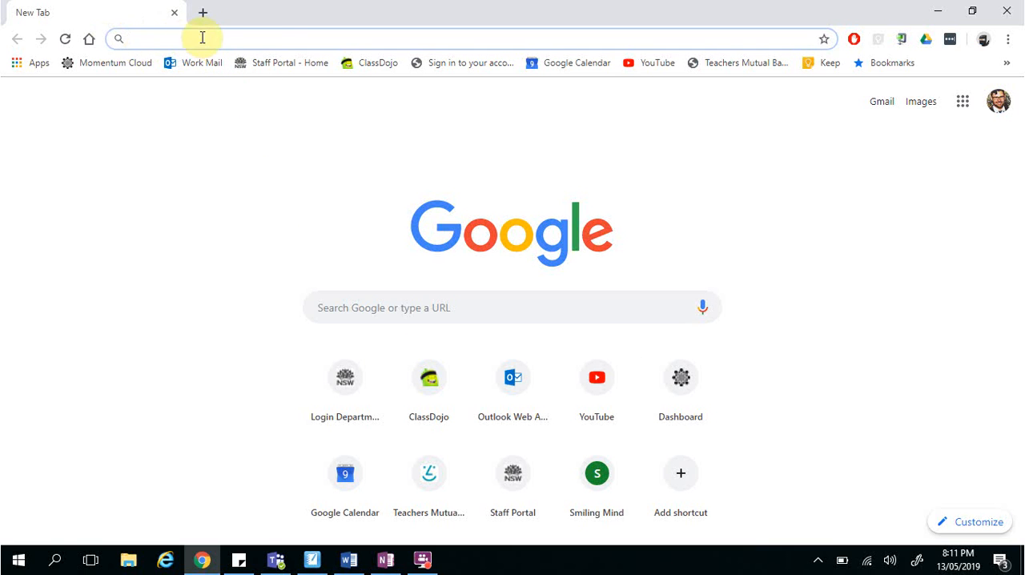
{"action": "mouse_move", "coordinate": [623, 42]}
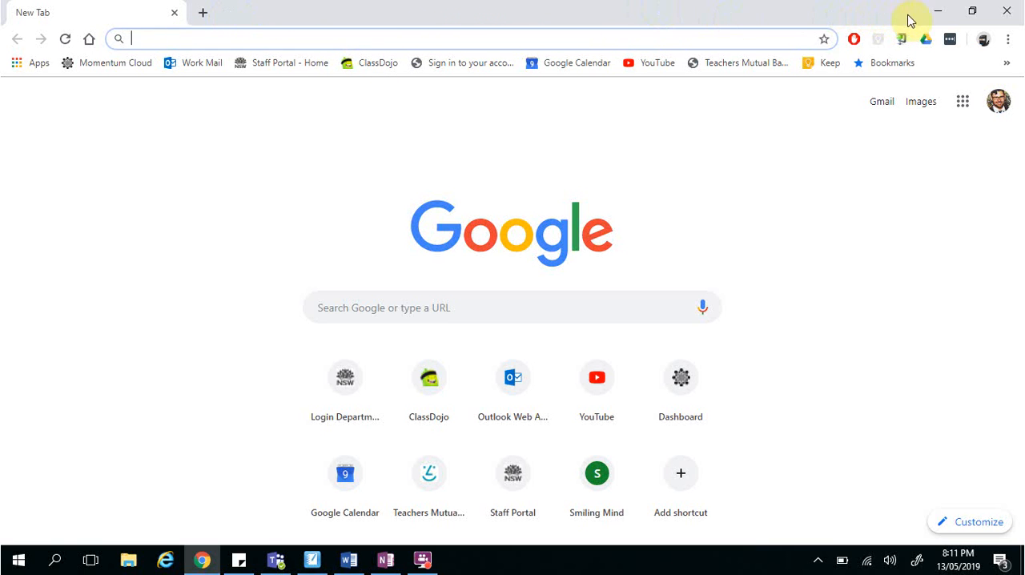
{"action": "mouse_move", "coordinate": [973, 15]}
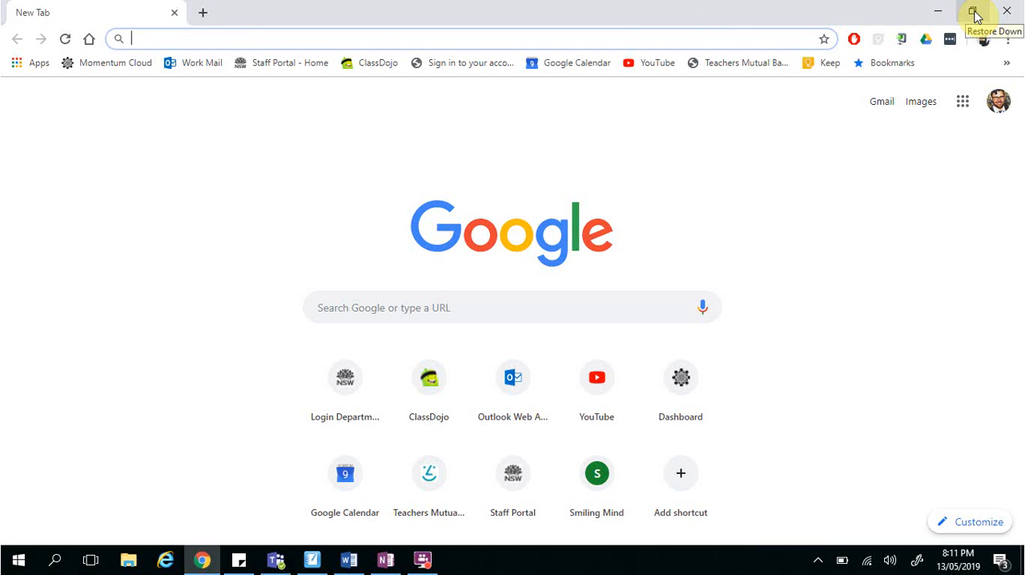
{"action": "left_click", "coordinate": [975, 14]}
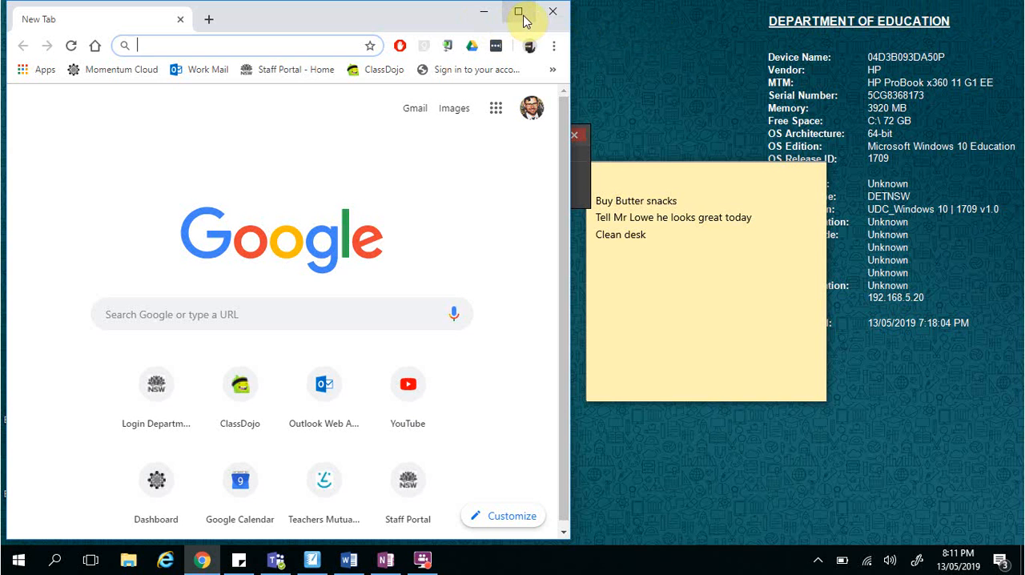
{"action": "mouse_move", "coordinate": [519, 13]}
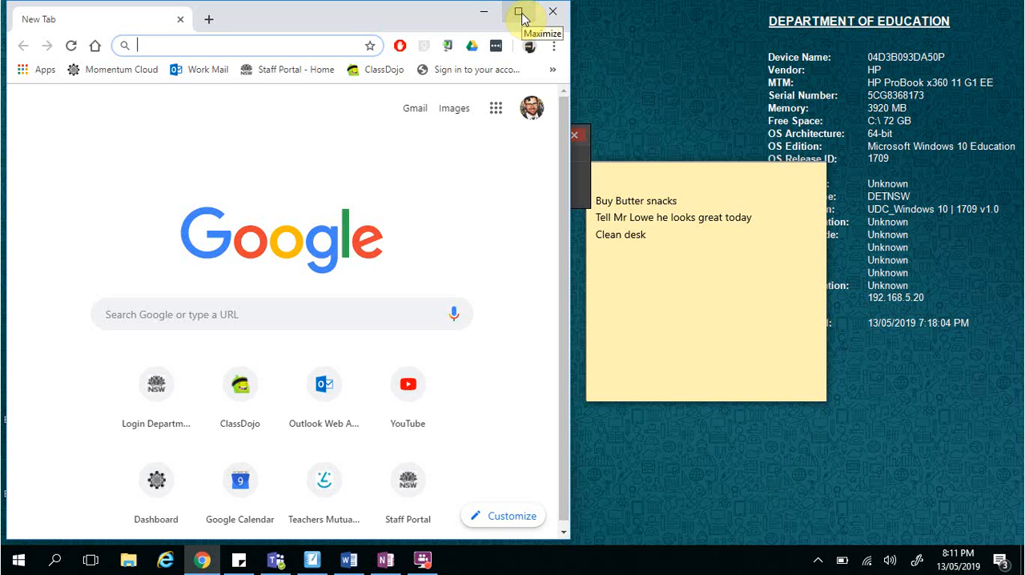
{"action": "left_click", "coordinate": [517, 11]}
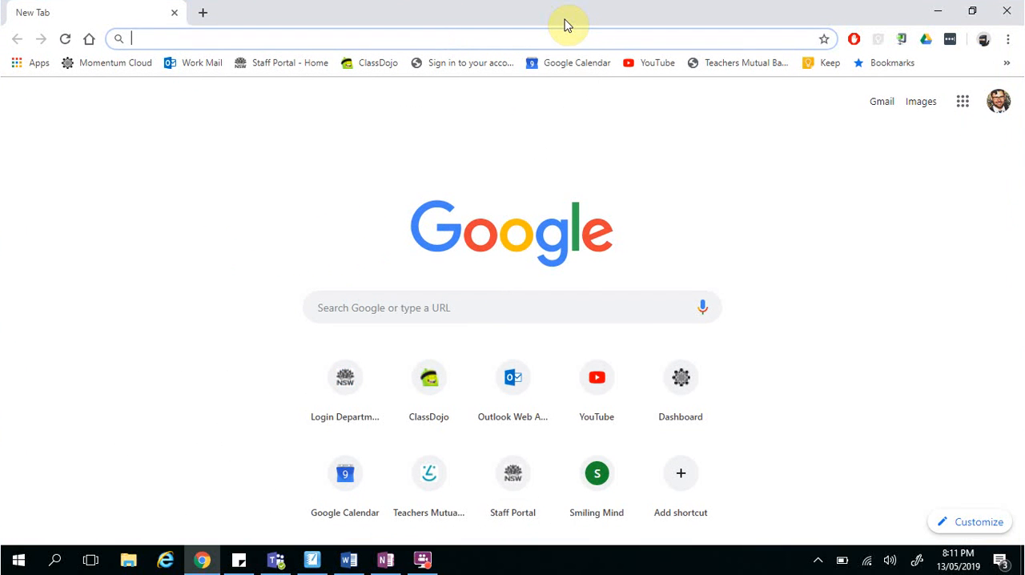
{"action": "mouse_move", "coordinate": [833, 18]}
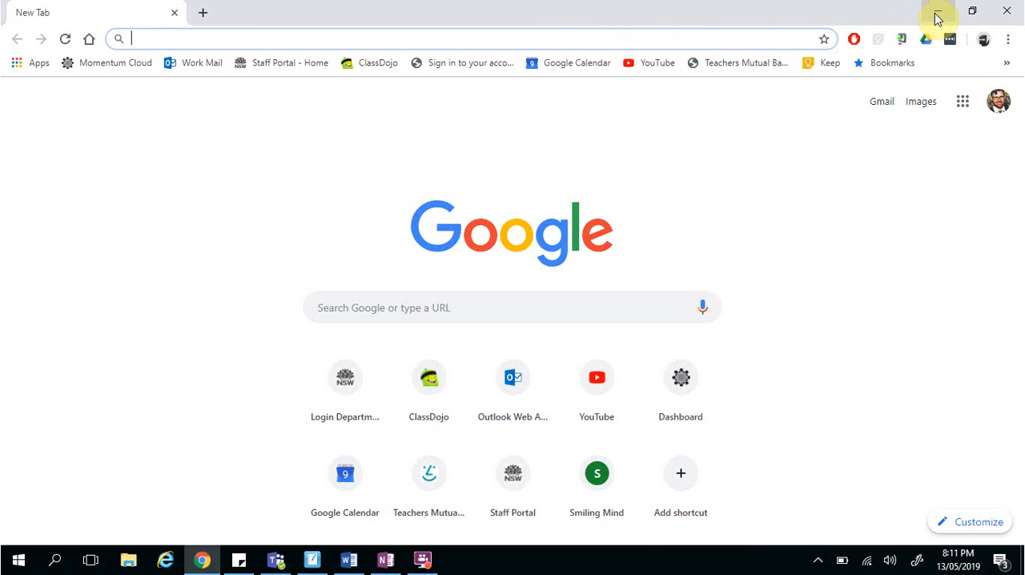
{"action": "mouse_move", "coordinate": [936, 18]}
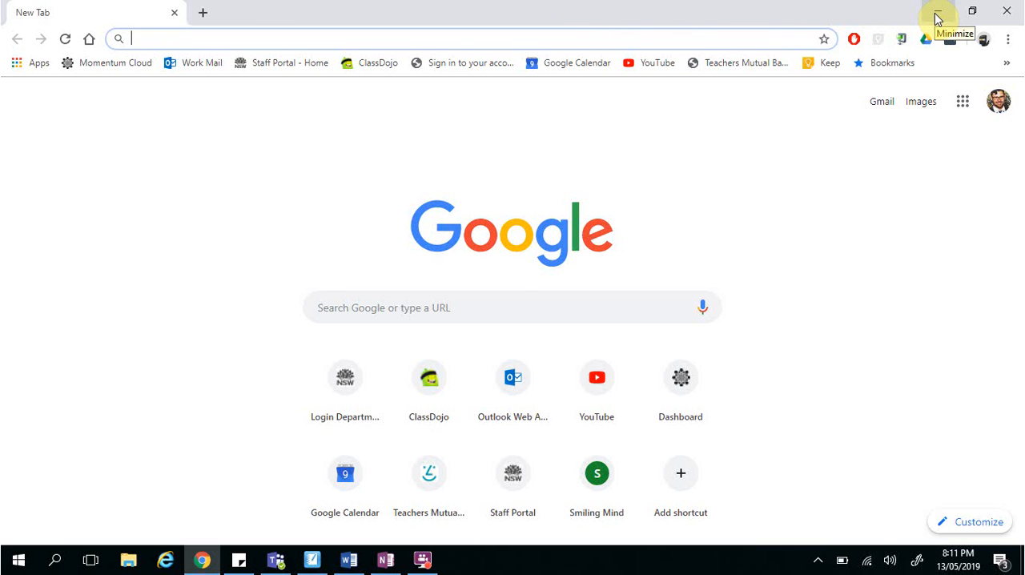
{"action": "left_click", "coordinate": [938, 17]}
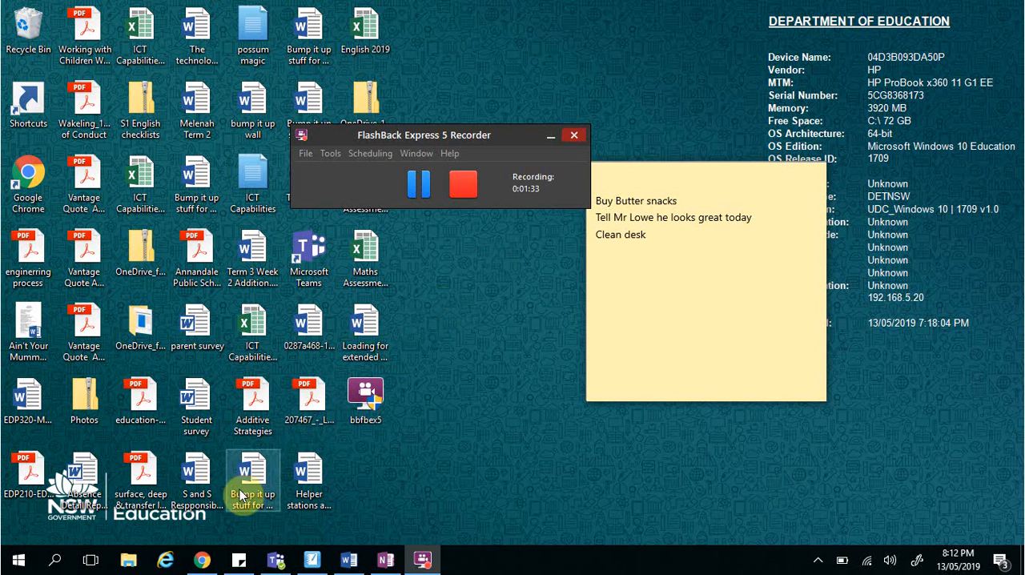
{"action": "mouse_move", "coordinate": [201, 559]}
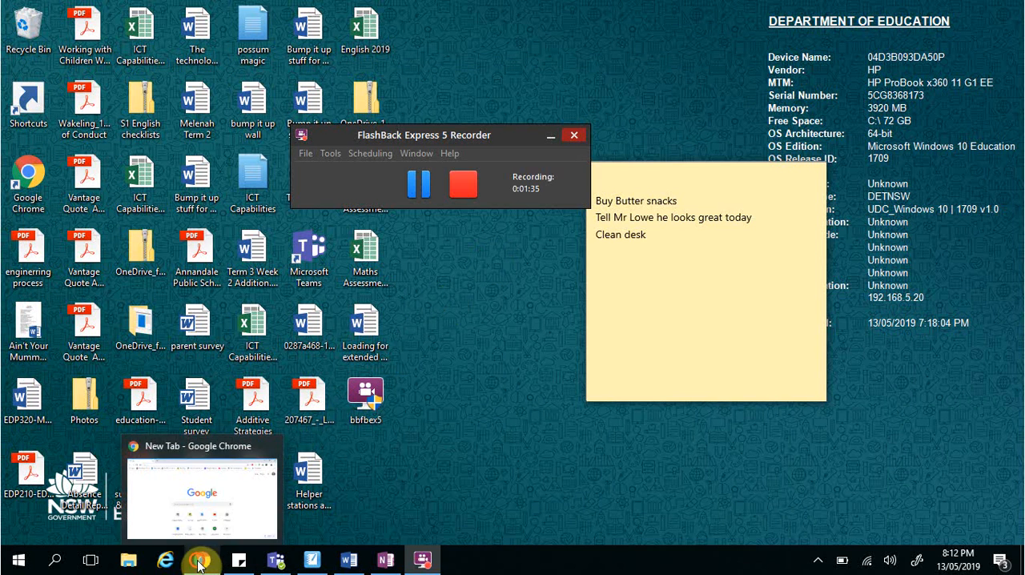
{"action": "left_click", "coordinate": [201, 558]}
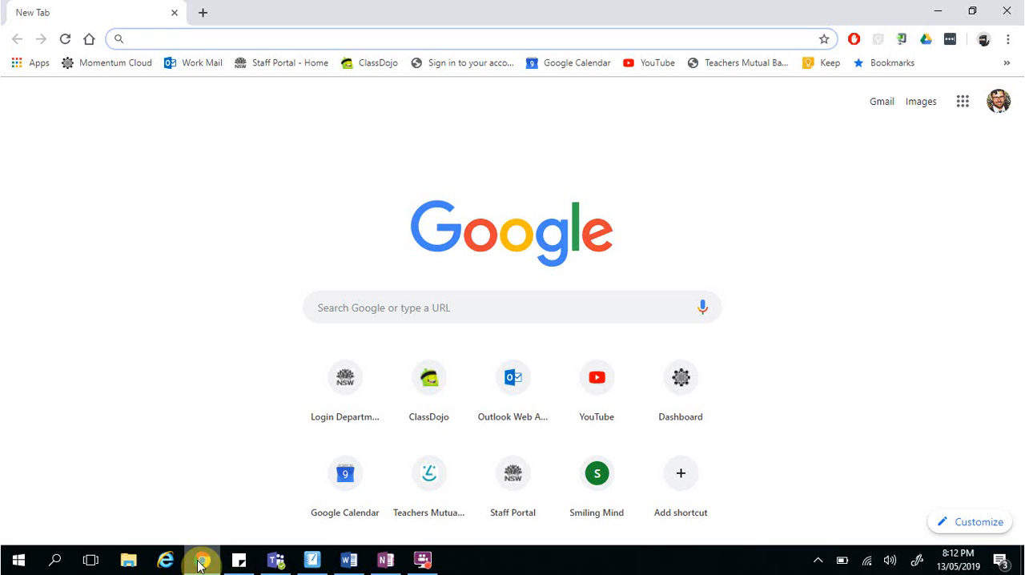
{"action": "mouse_move", "coordinate": [261, 161]}
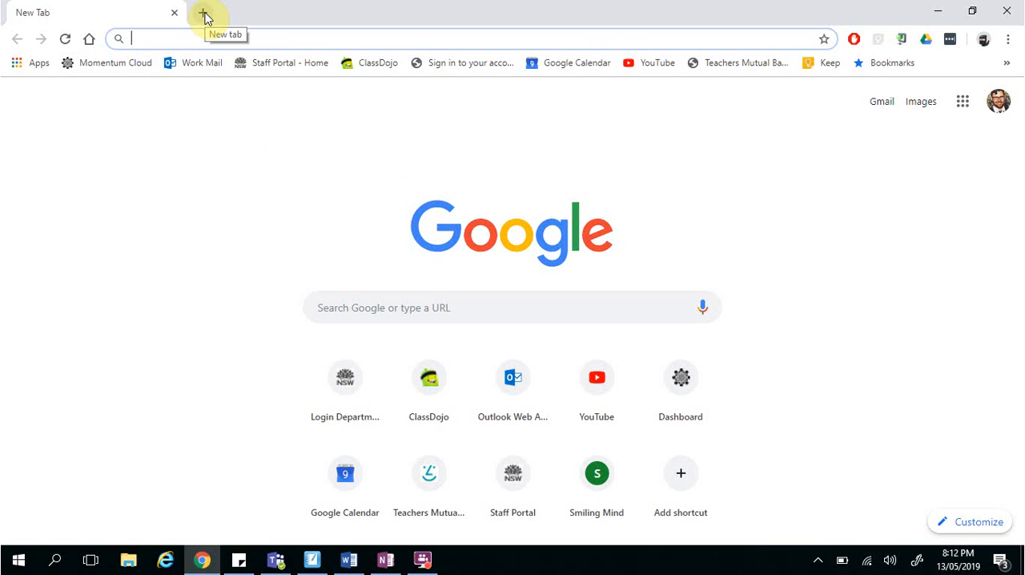
{"action": "mouse_move", "coordinate": [200, 32]}
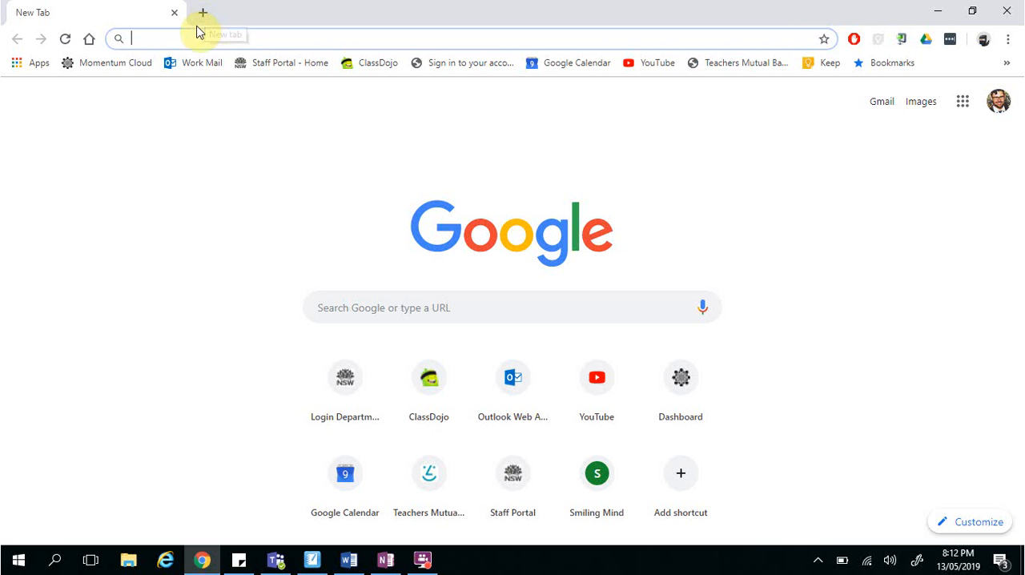
Search 'cat' in a new tab, revisit the dog results, then open a third tab
{"action": "type", "text": "dog"}
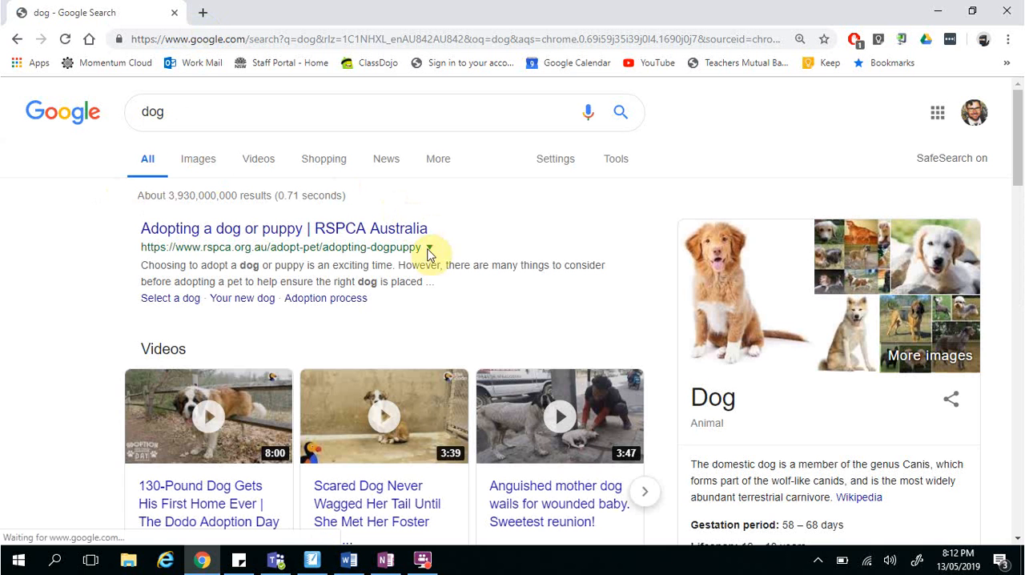
{"action": "mouse_move", "coordinate": [125, 161]}
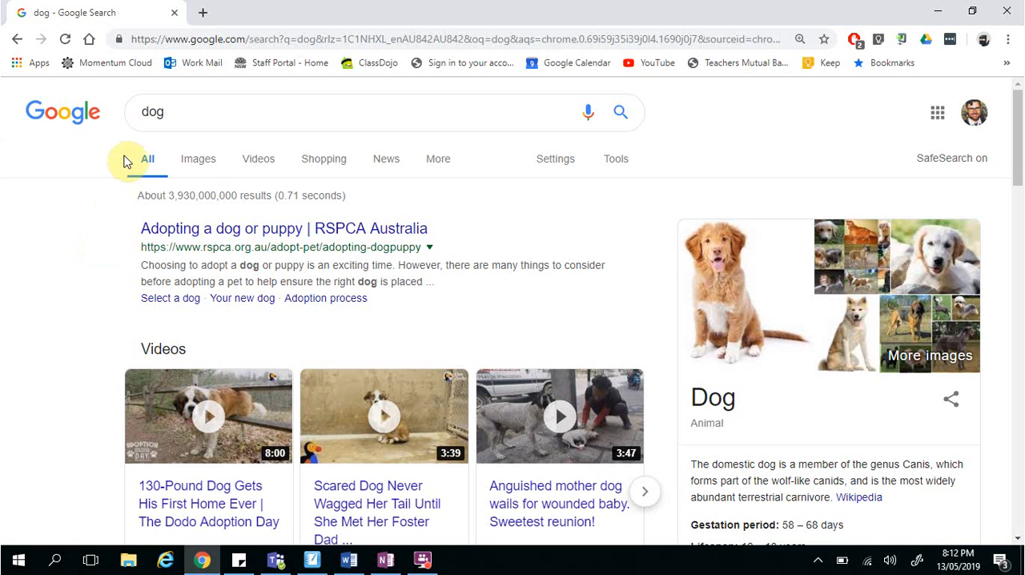
{"action": "mouse_move", "coordinate": [161, 88]}
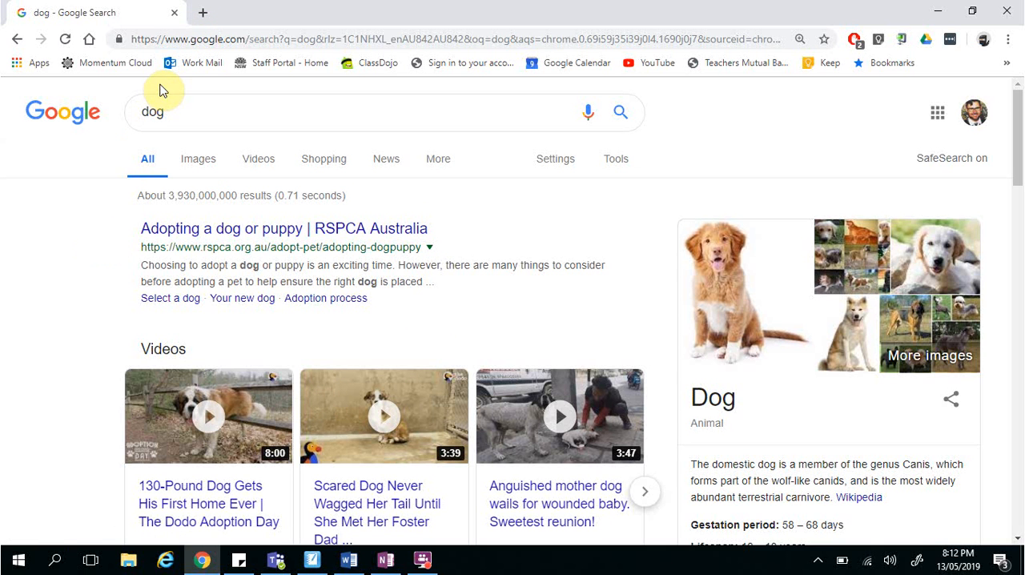
{"action": "mouse_move", "coordinate": [203, 15]}
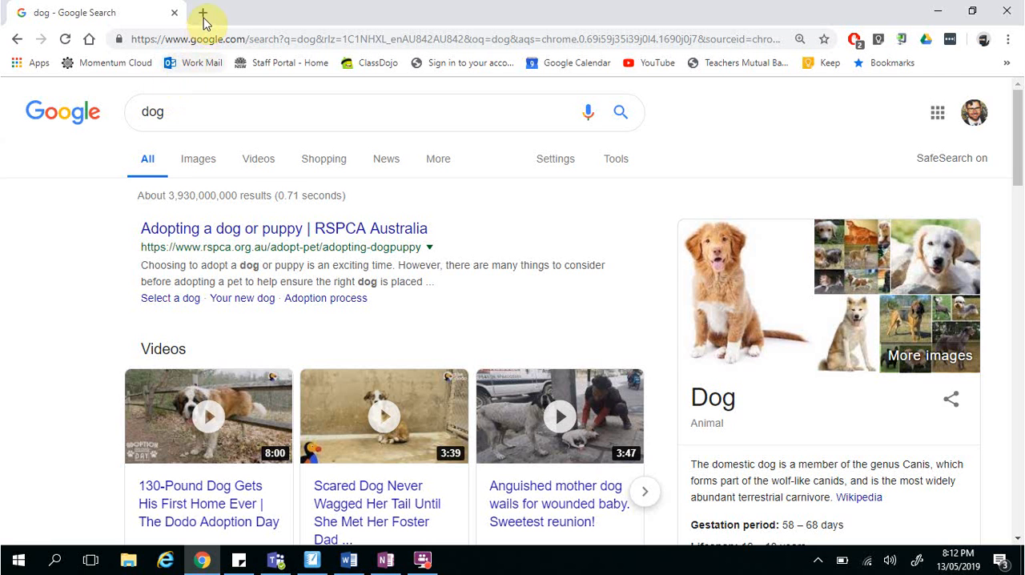
{"action": "mouse_move", "coordinate": [205, 12]}
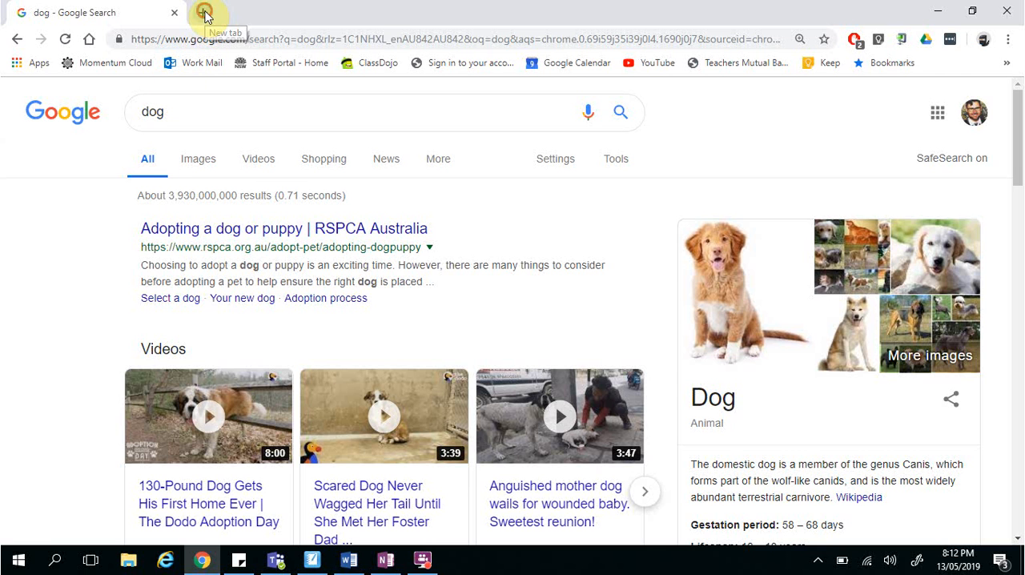
{"action": "left_click", "coordinate": [206, 12]}
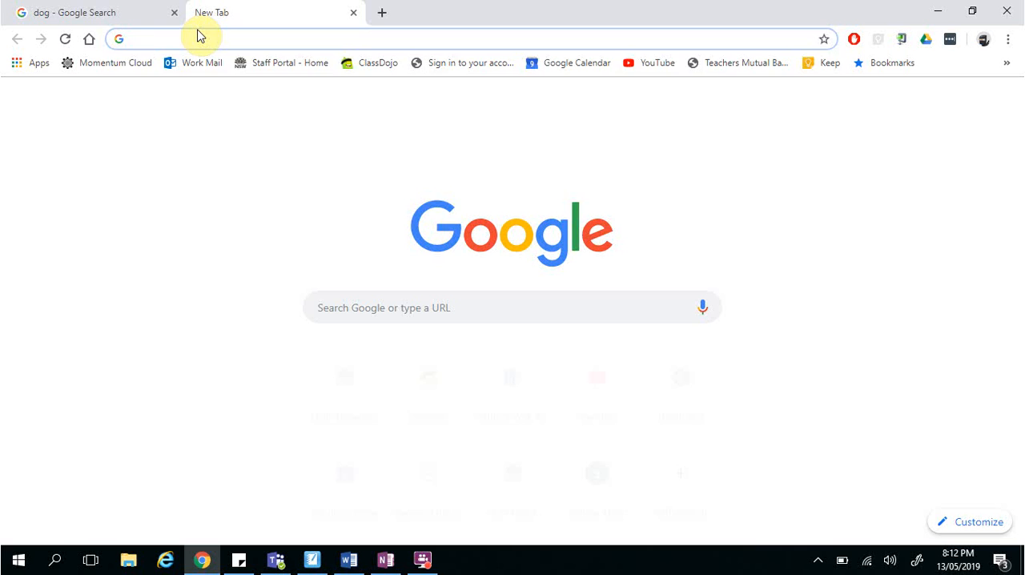
{"action": "key", "text": "Return"}
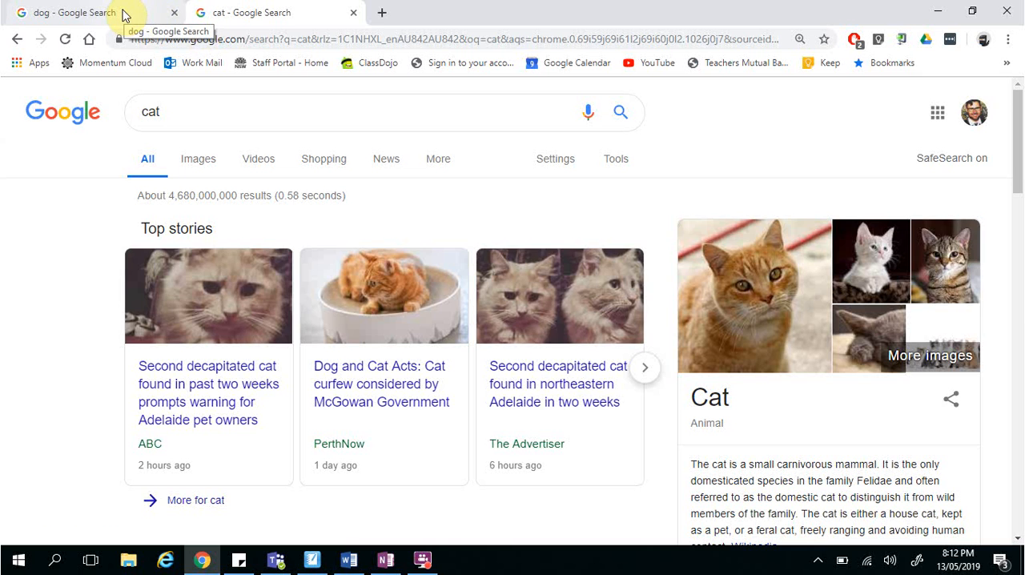
{"action": "left_click", "coordinate": [80, 12]}
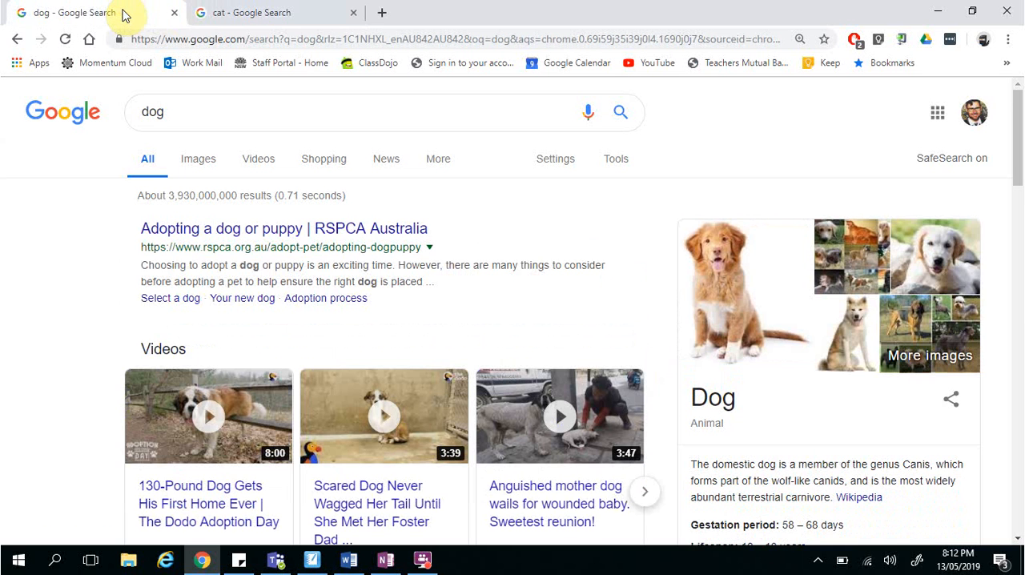
{"action": "left_click", "coordinate": [248, 12]}
{"action": "type", "text": "bi"}
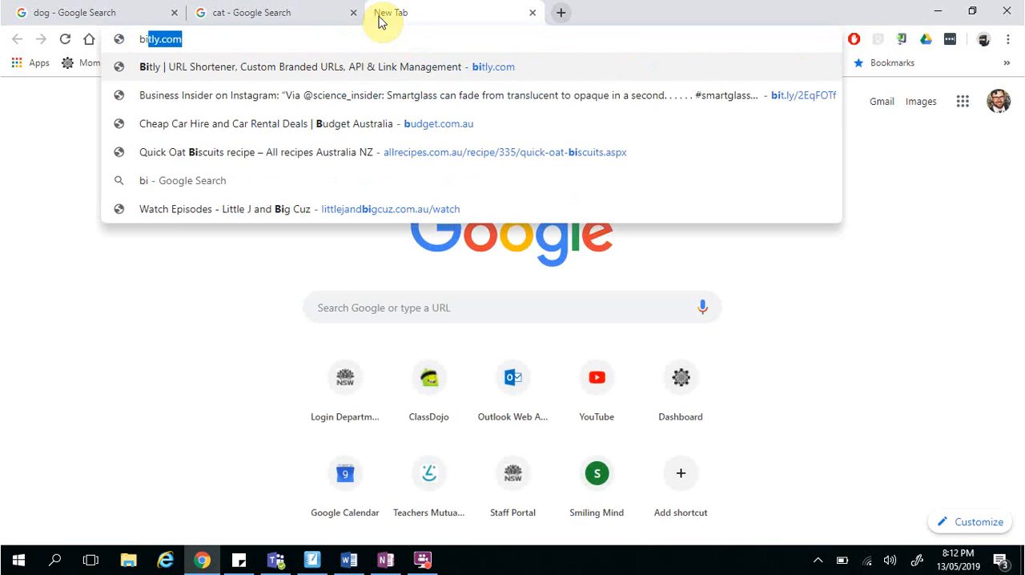
Search for 'bird' from the third tab's address bar
{"action": "key", "text": "Return"}
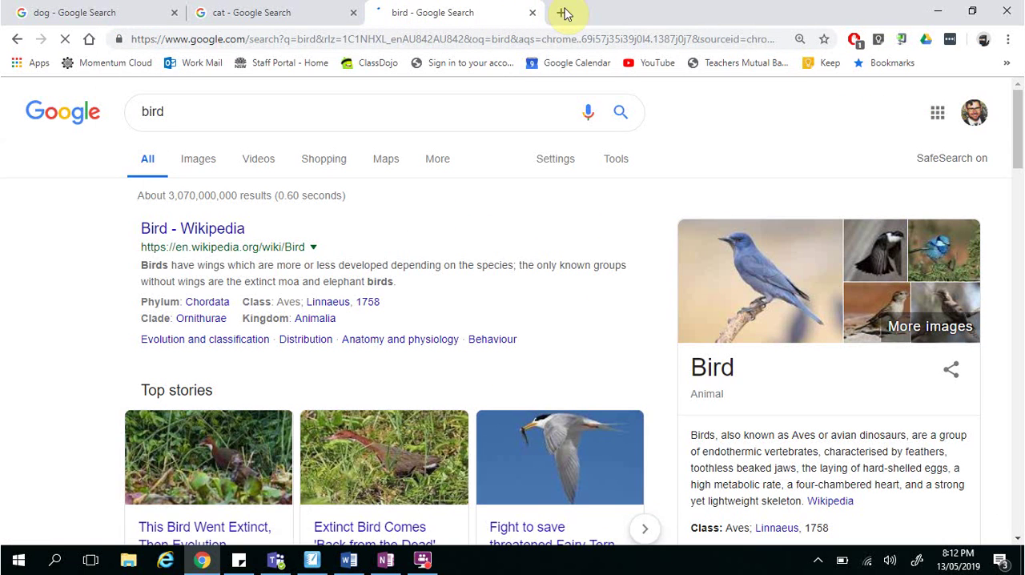
{"action": "mouse_move", "coordinate": [564, 14]}
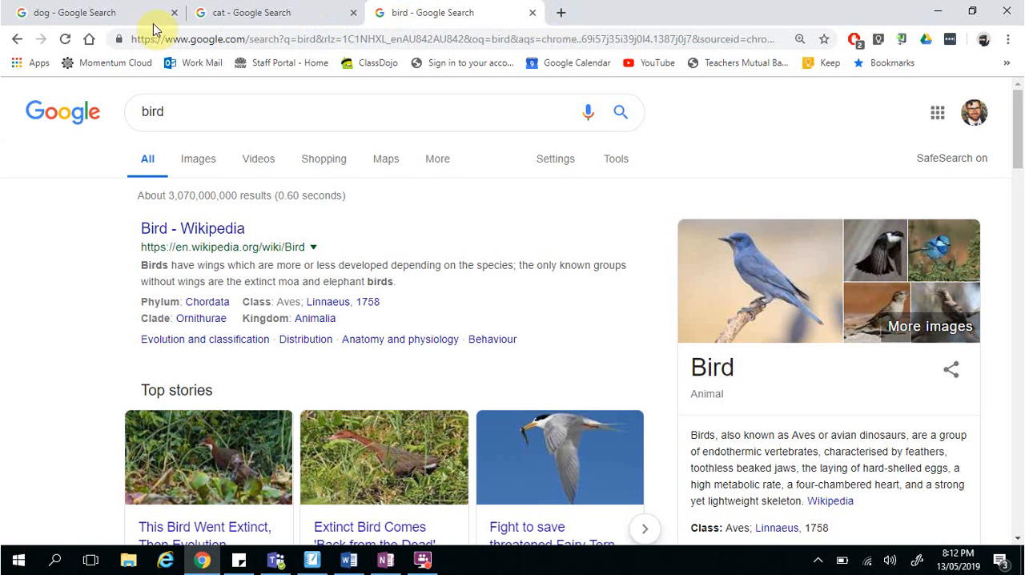
{"action": "mouse_move", "coordinate": [17, 38]}
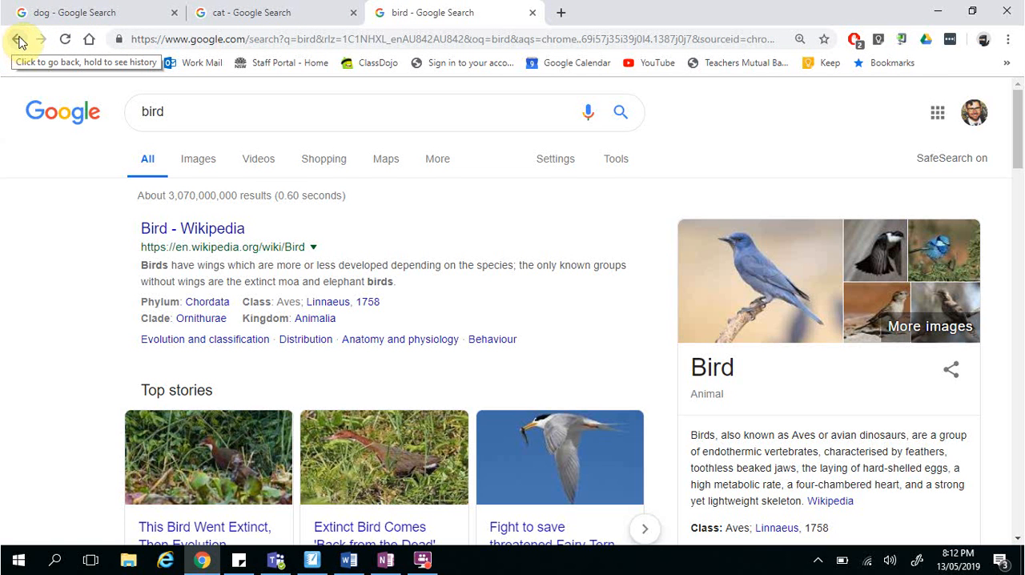
{"action": "mouse_move", "coordinate": [20, 39]}
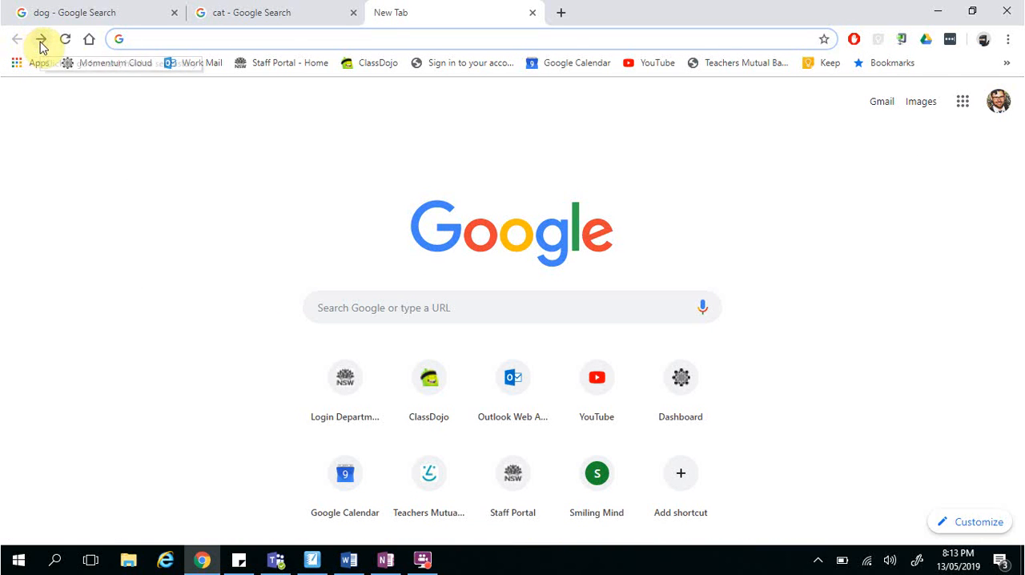
{"action": "left_click", "coordinate": [41, 39]}
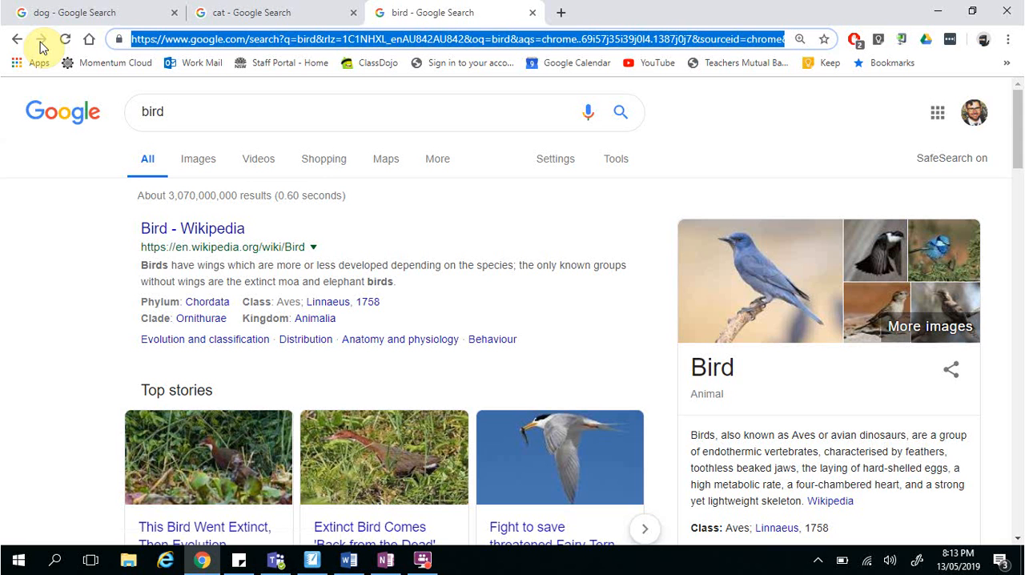
{"action": "mouse_move", "coordinate": [102, 39]}
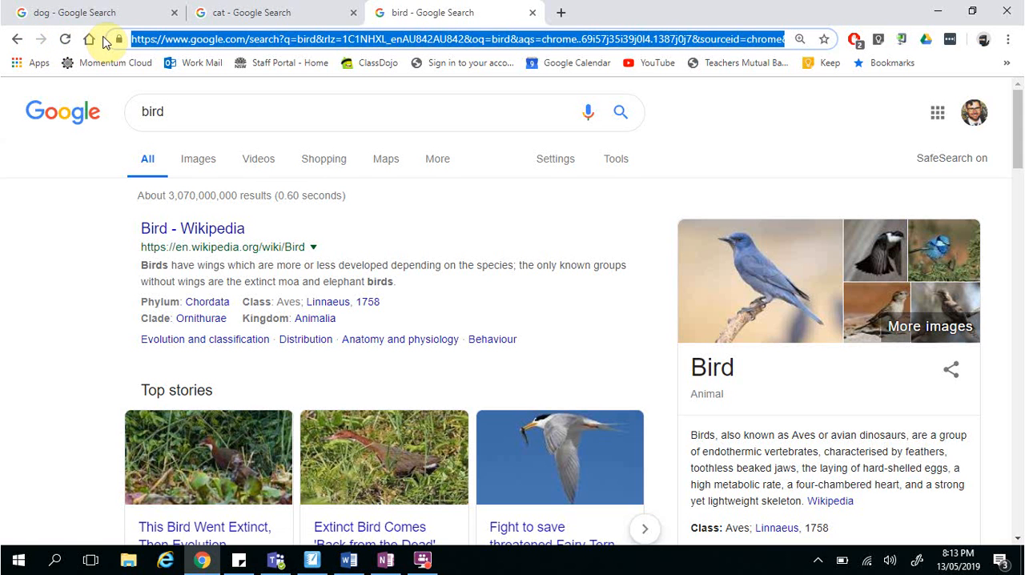
{"action": "mouse_move", "coordinate": [91, 38]}
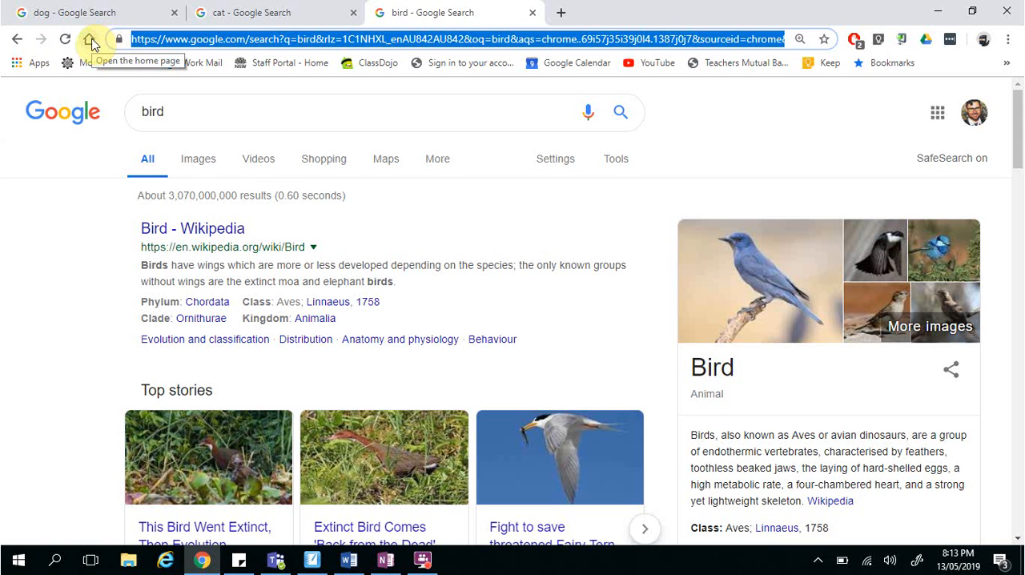
Return the third tab to the Google home page with the Home button
{"action": "left_click", "coordinate": [90, 38]}
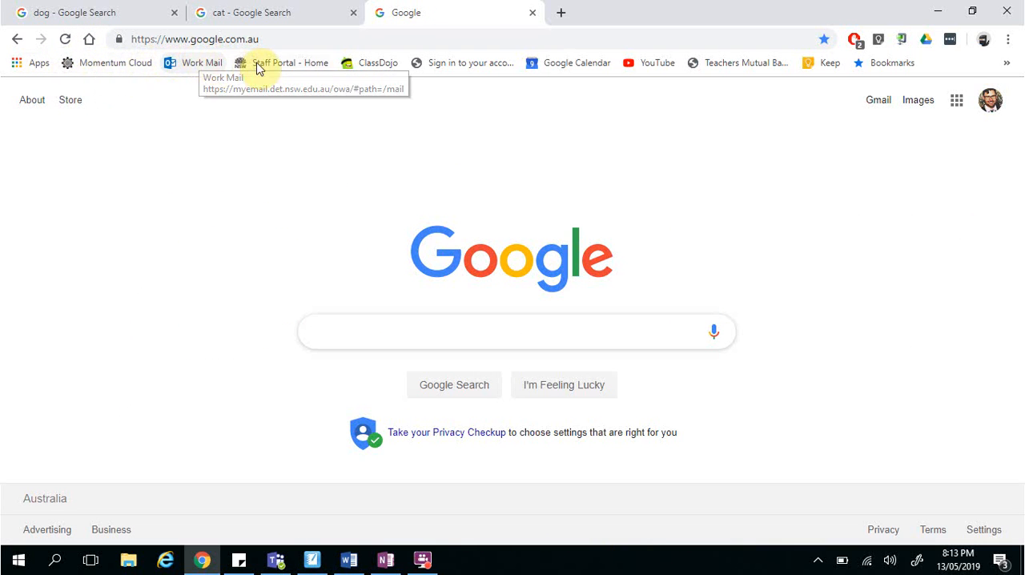
{"action": "mouse_move", "coordinate": [451, 62]}
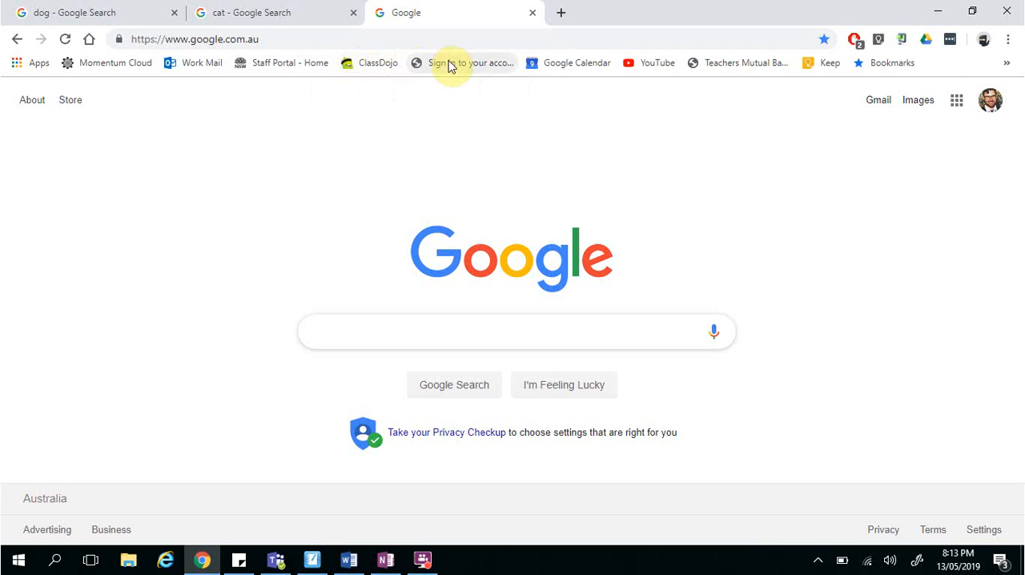
{"action": "mouse_move", "coordinate": [738, 62]}
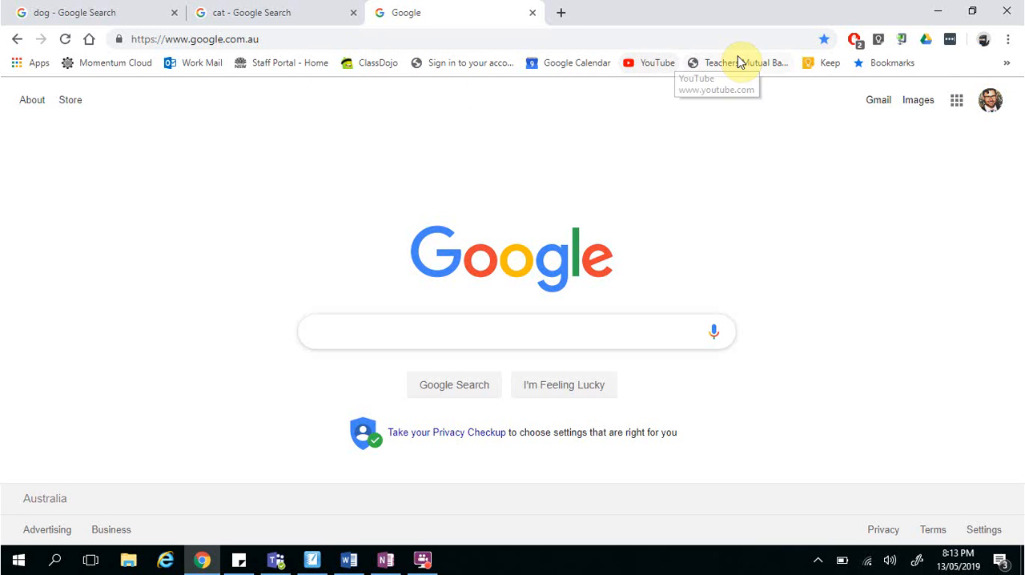
{"action": "mouse_move", "coordinate": [878, 99]}
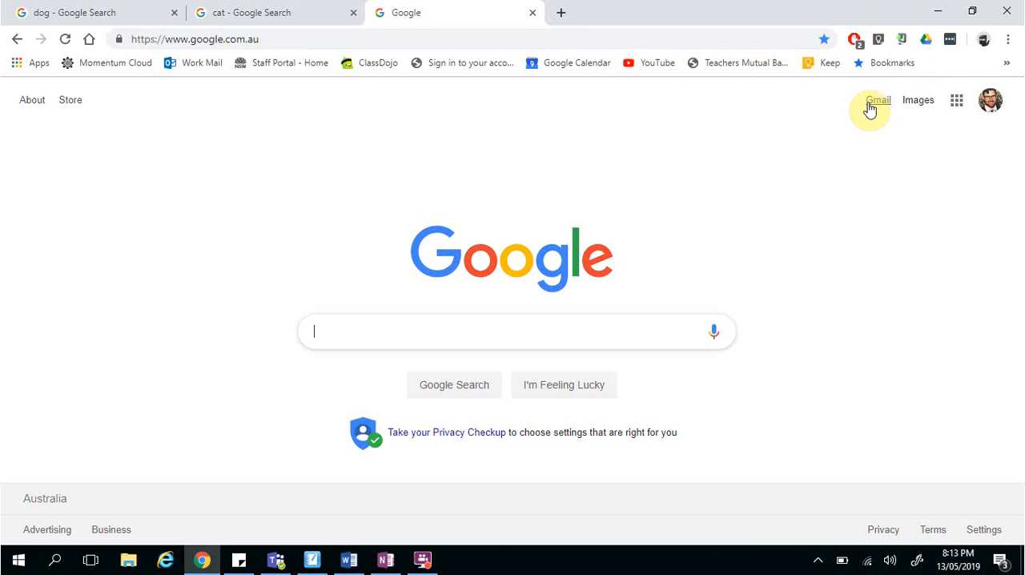
{"action": "mouse_move", "coordinate": [955, 101]}
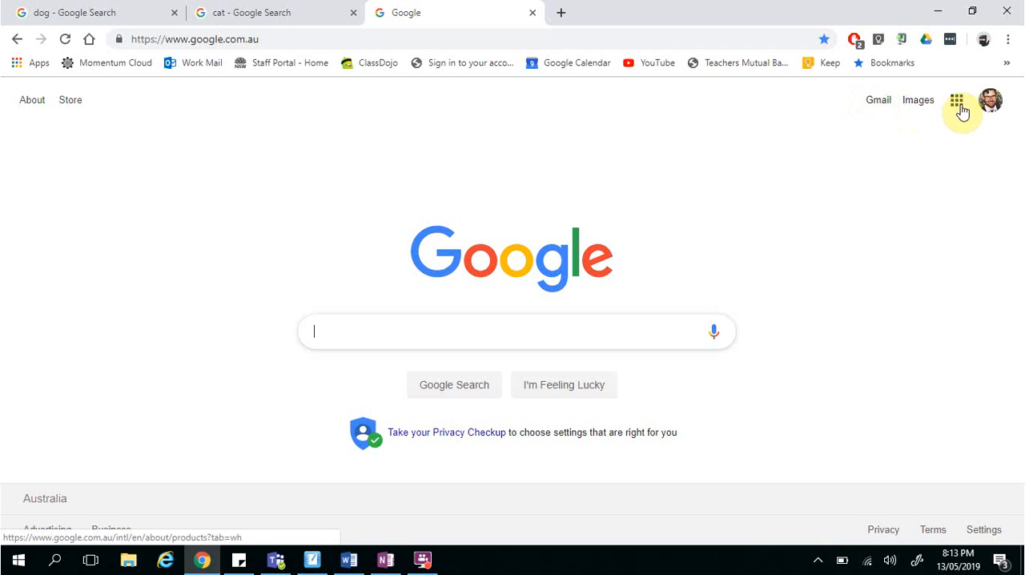
{"action": "mouse_move", "coordinate": [990, 101]}
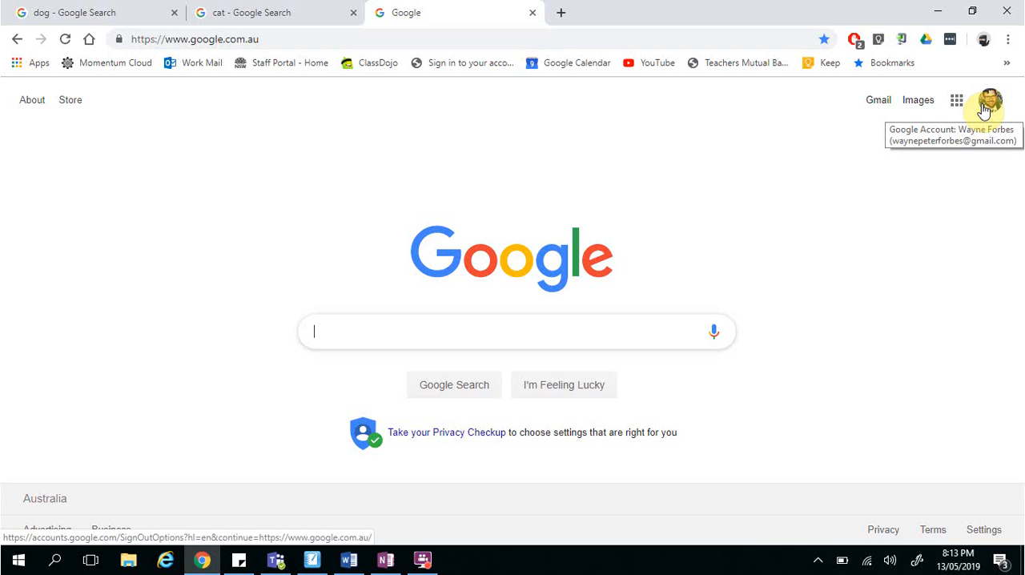
{"action": "mouse_move", "coordinate": [947, 133]}
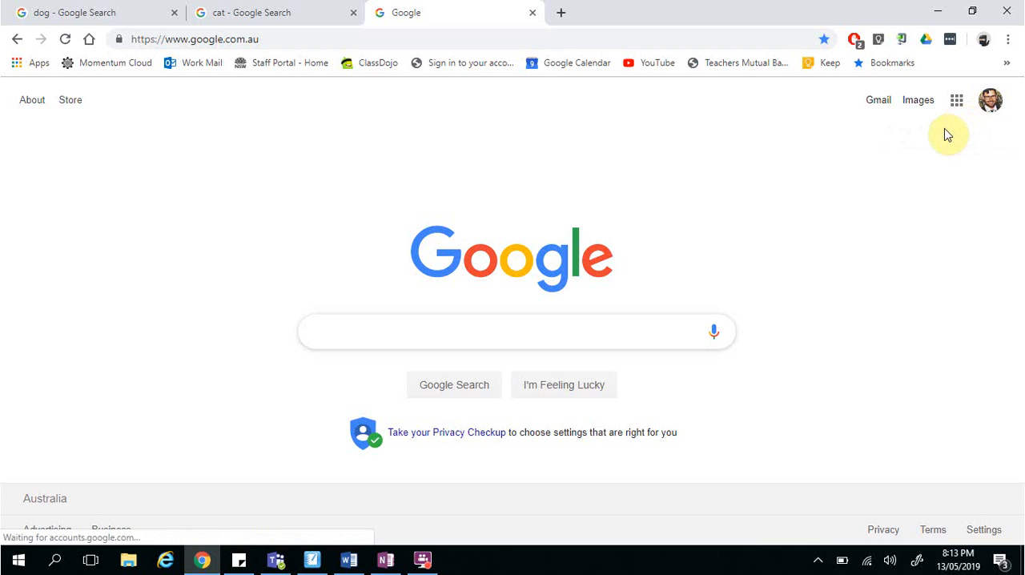
{"action": "mouse_move", "coordinate": [957, 130]}
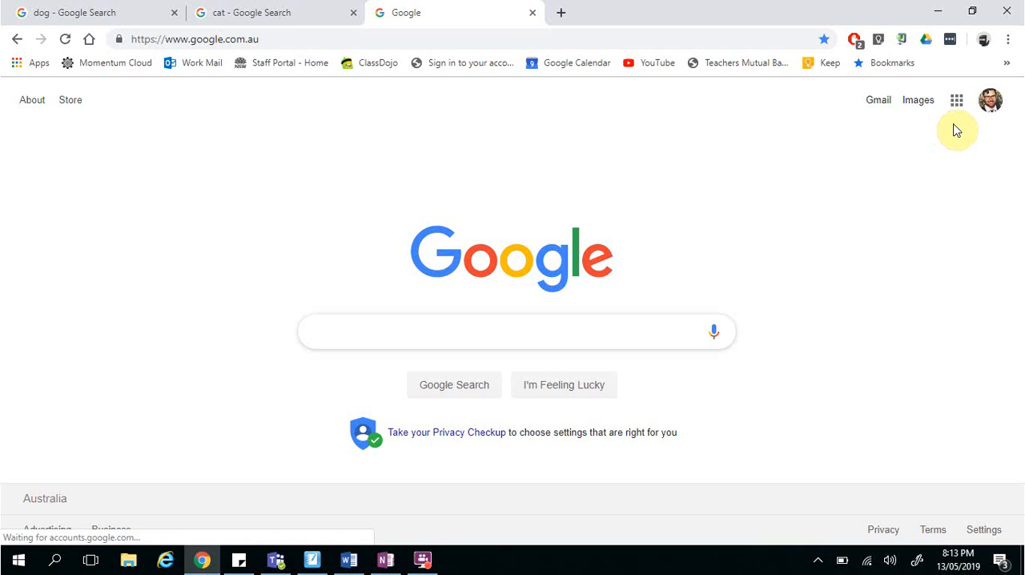
Sign out via the profile picture's account panel on Google's home page
{"action": "left_click", "coordinate": [990, 99]}
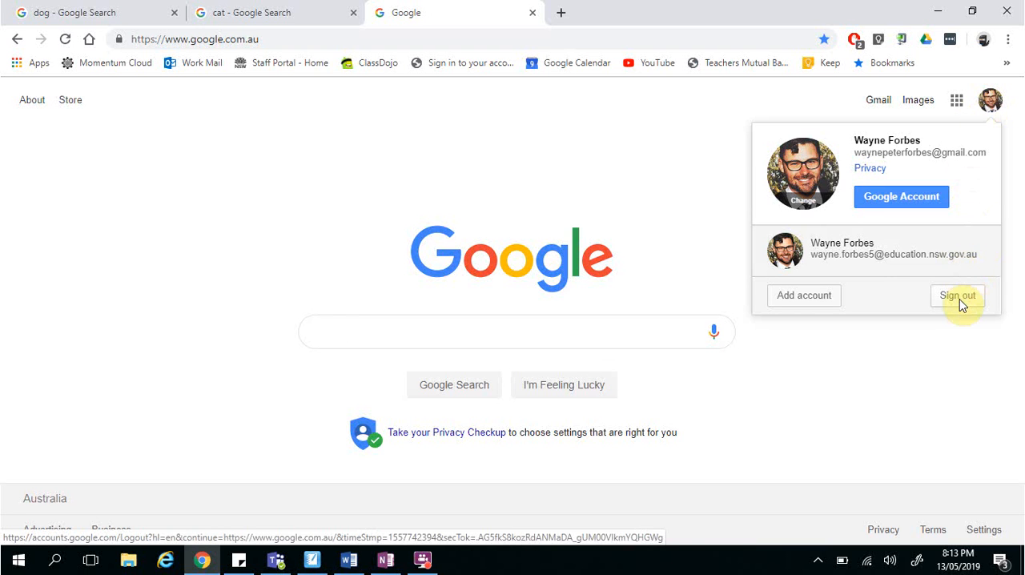
{"action": "left_click", "coordinate": [957, 295]}
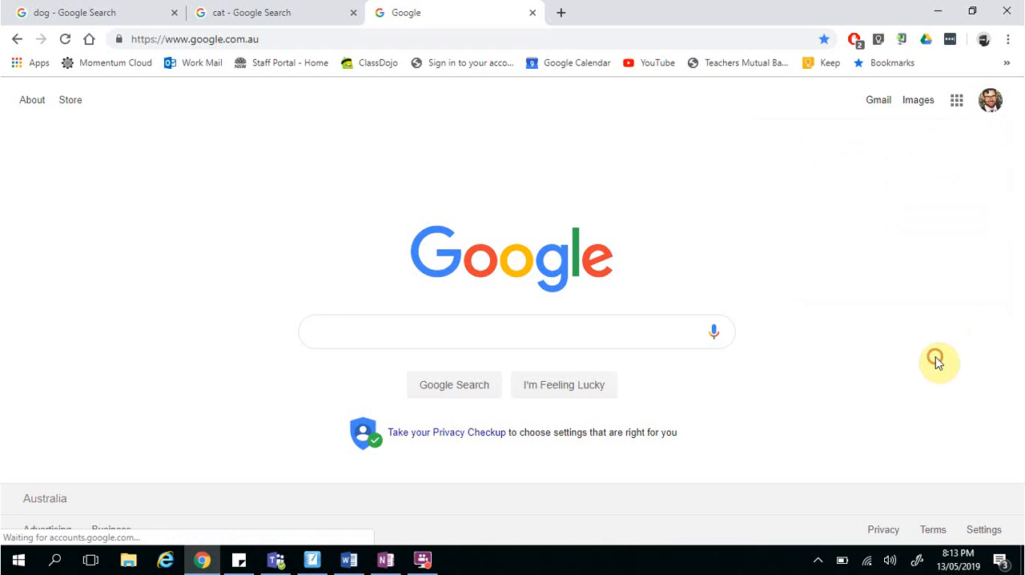
{"action": "mouse_move", "coordinate": [998, 66]}
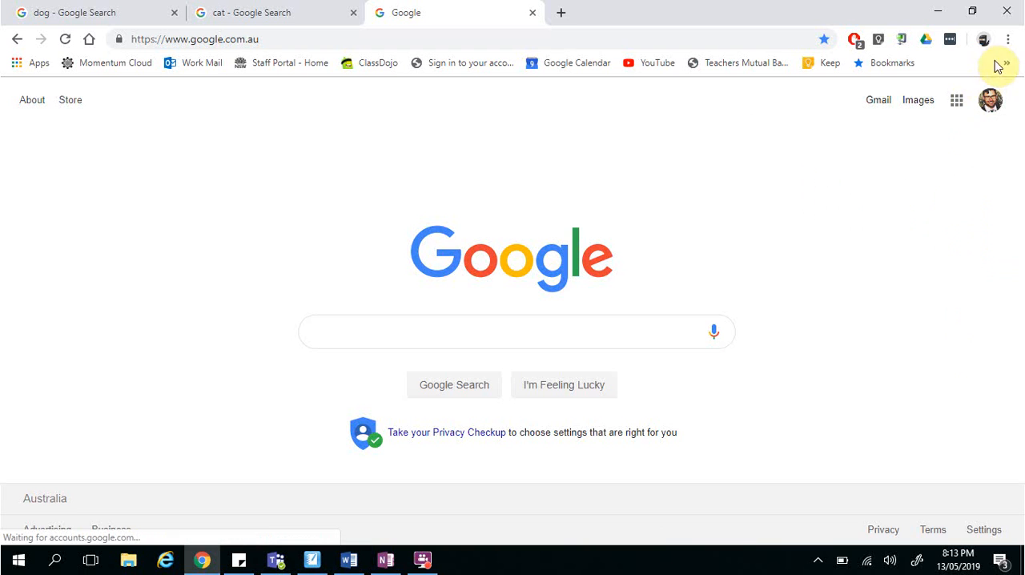
{"action": "mouse_move", "coordinate": [1007, 39]}
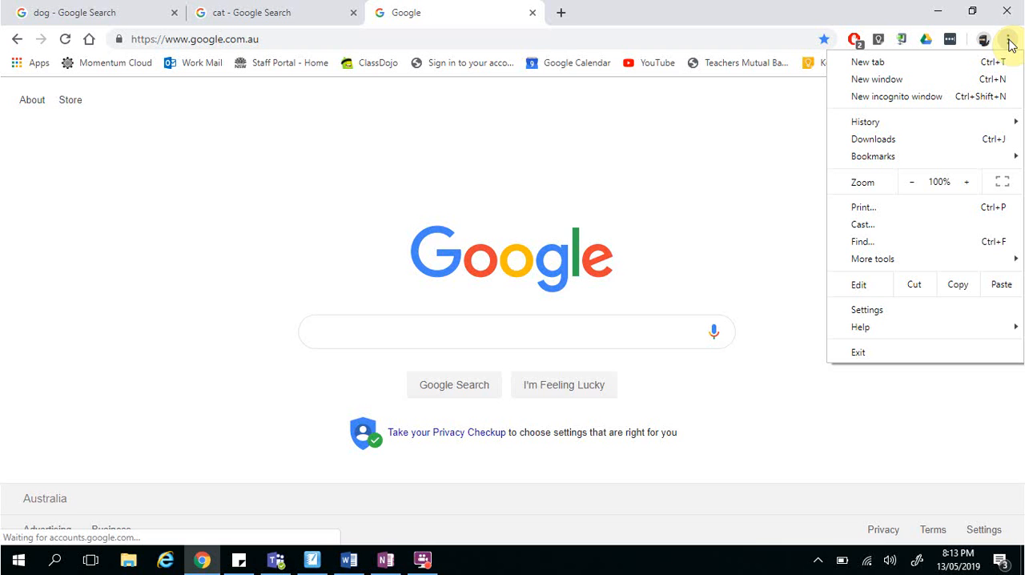
{"action": "mouse_move", "coordinate": [896, 67]}
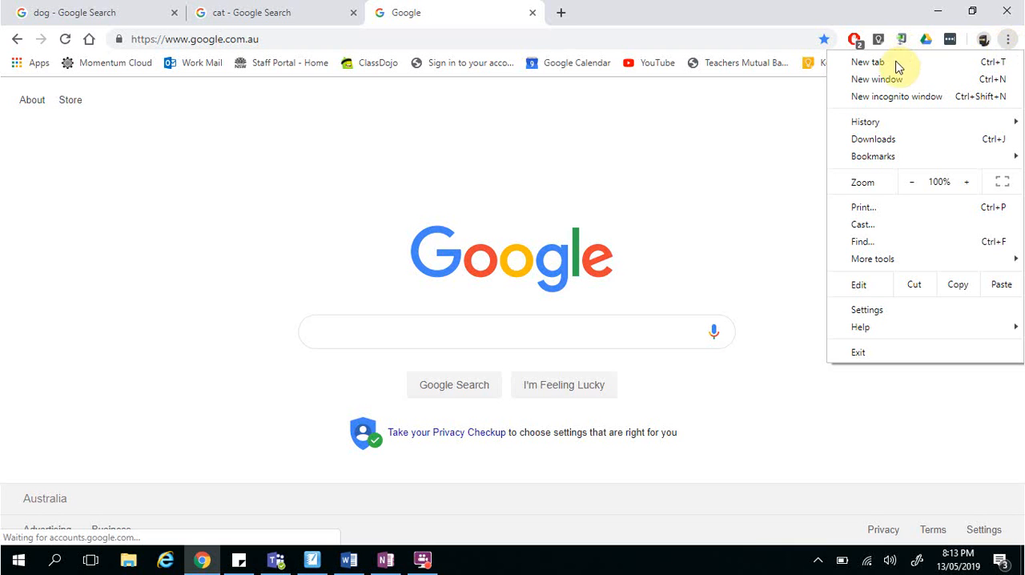
{"action": "mouse_move", "coordinate": [877, 322]}
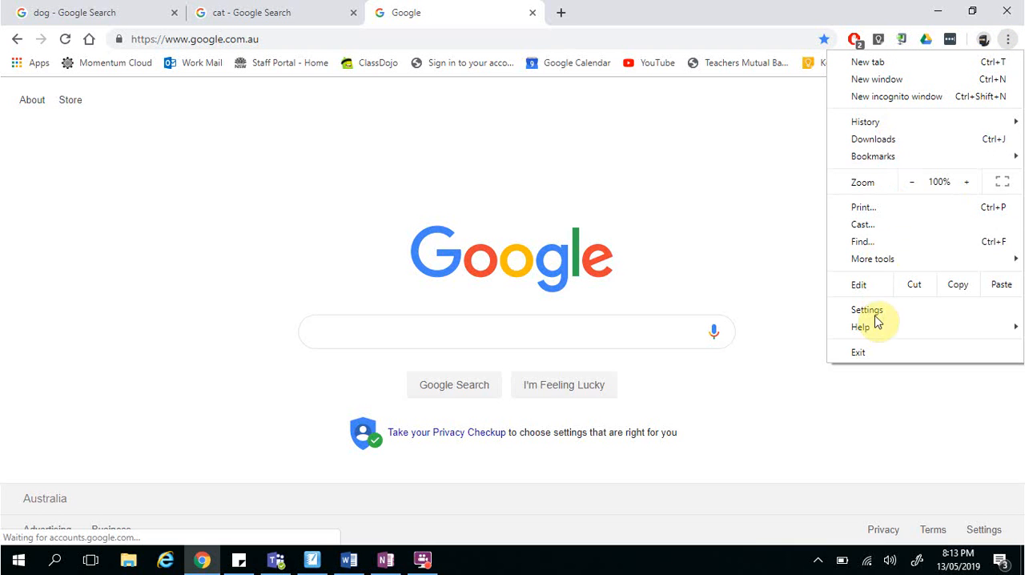